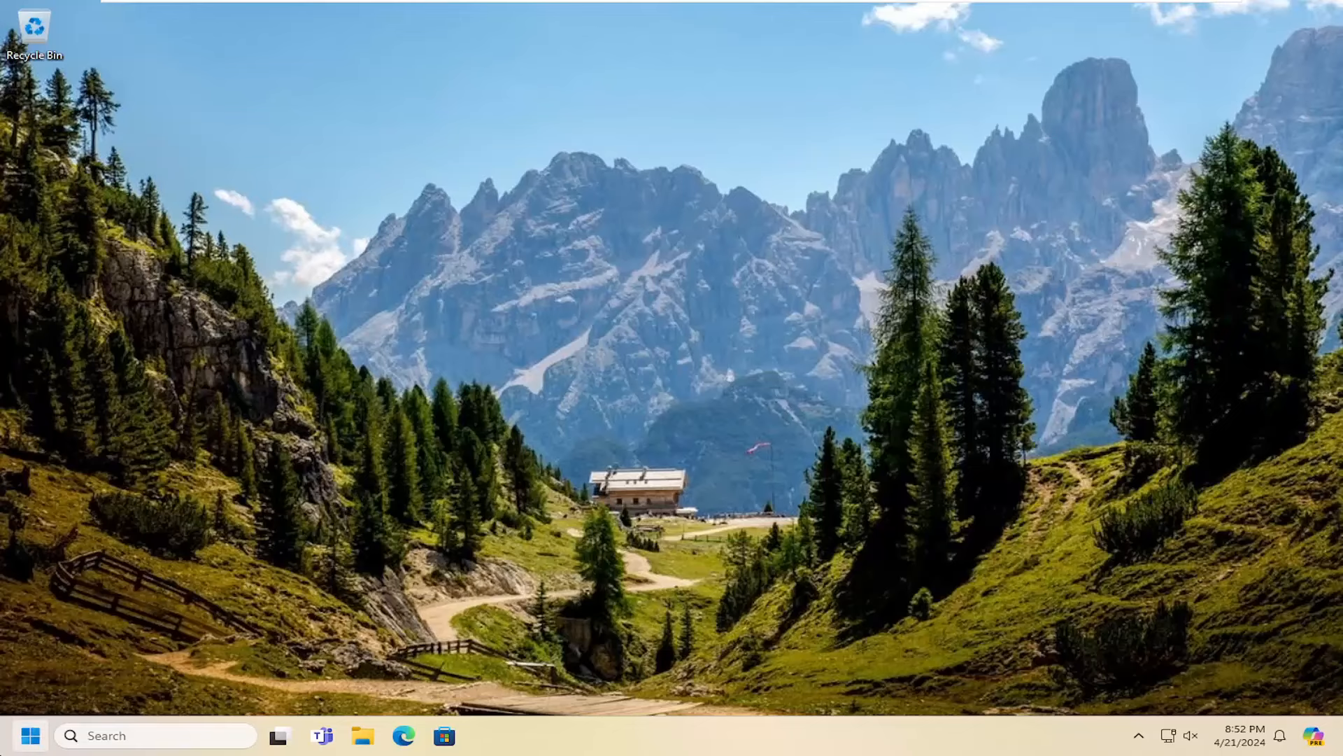
- Search Start for 'cmd' and run Command Prompt as administrator
text(cmd)
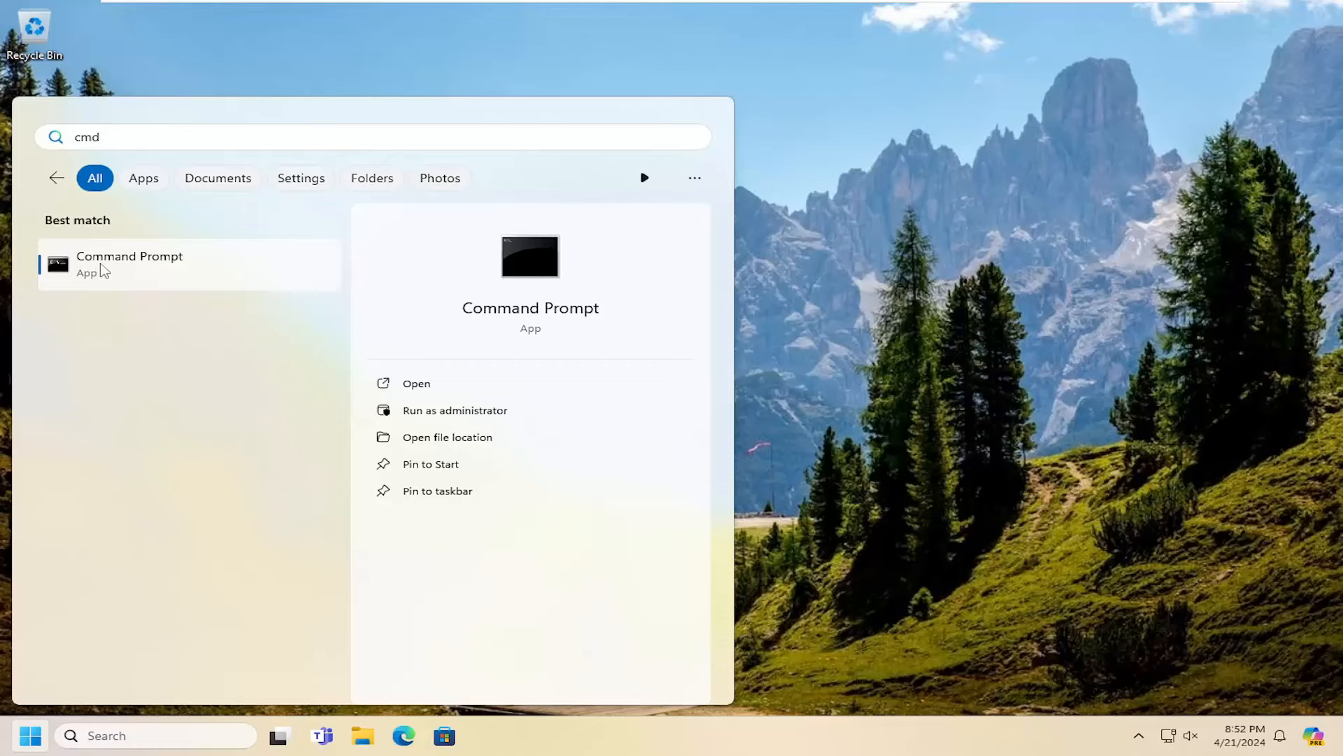
right_click(129, 264)
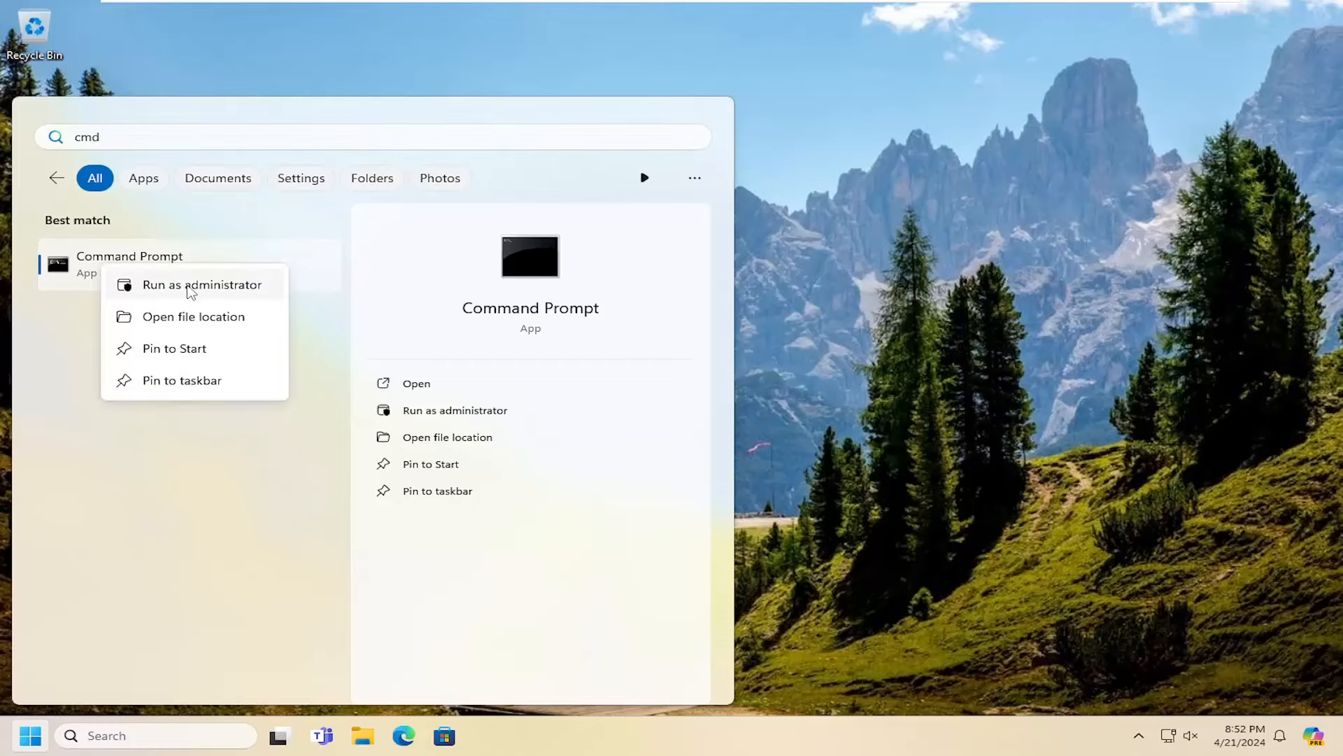
click(202, 285)
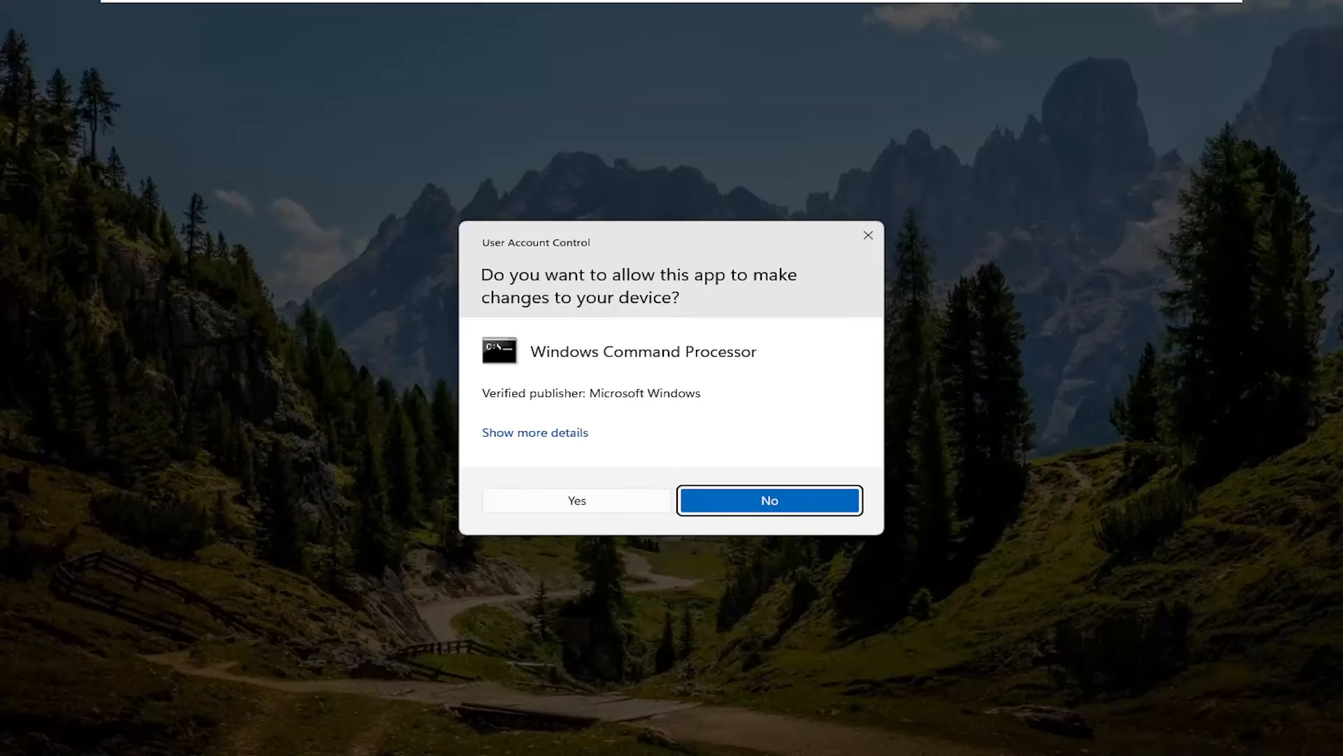
- Approve the UAC prompt and enter 'ipconfig /flushdns' in the elevated Command Prompt
click(576, 499)
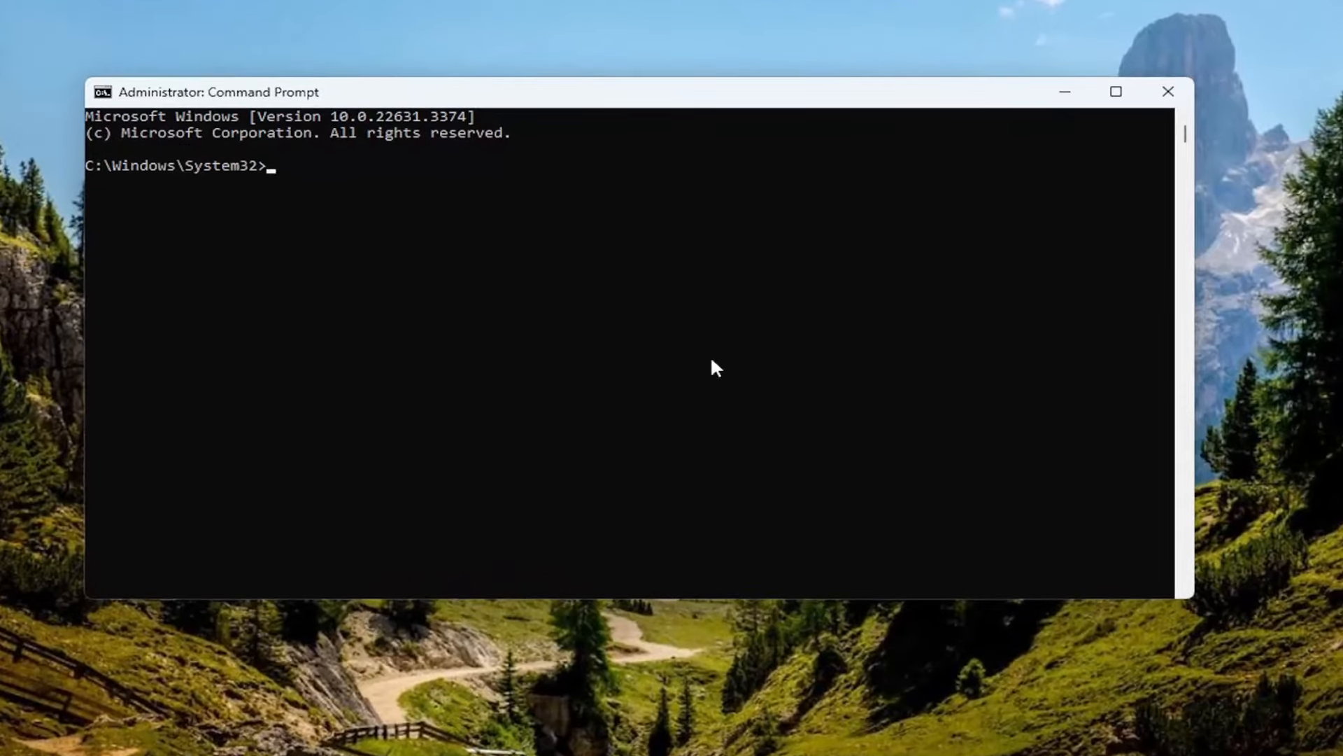
text(ipconfi)
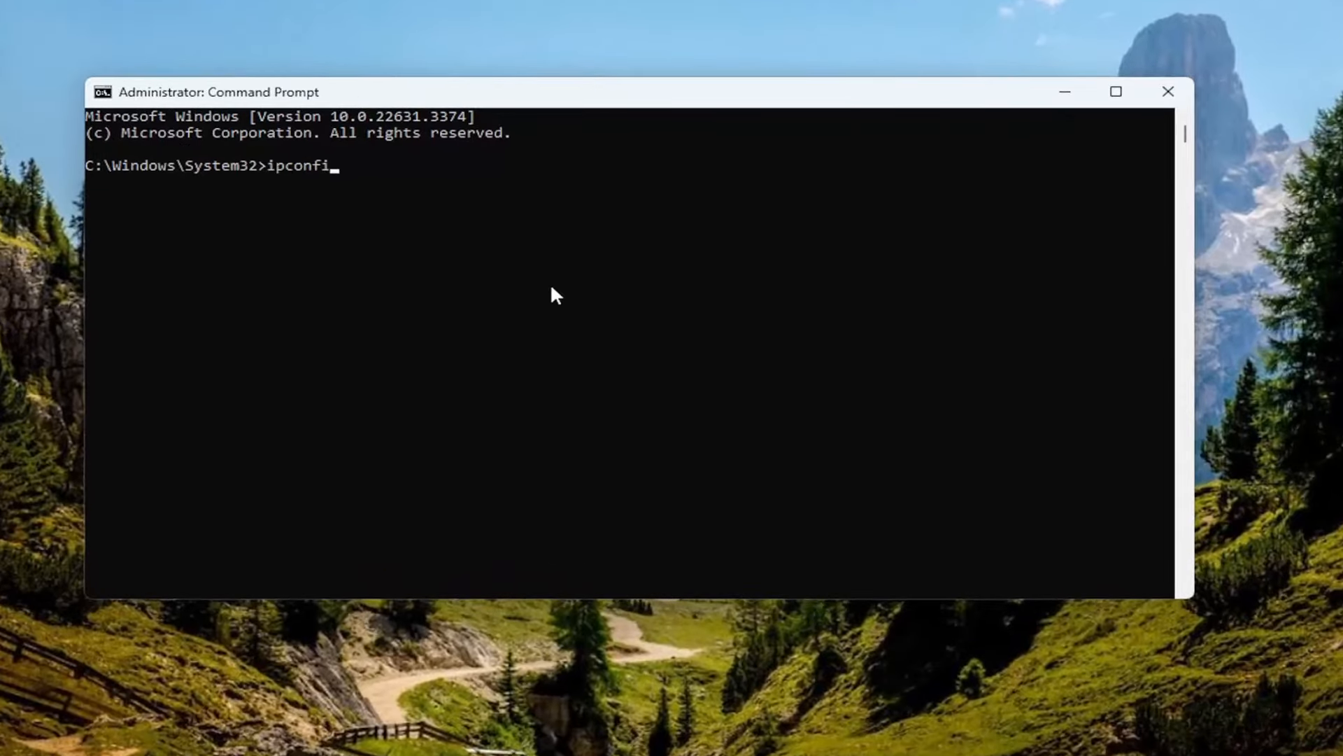
text(g /)
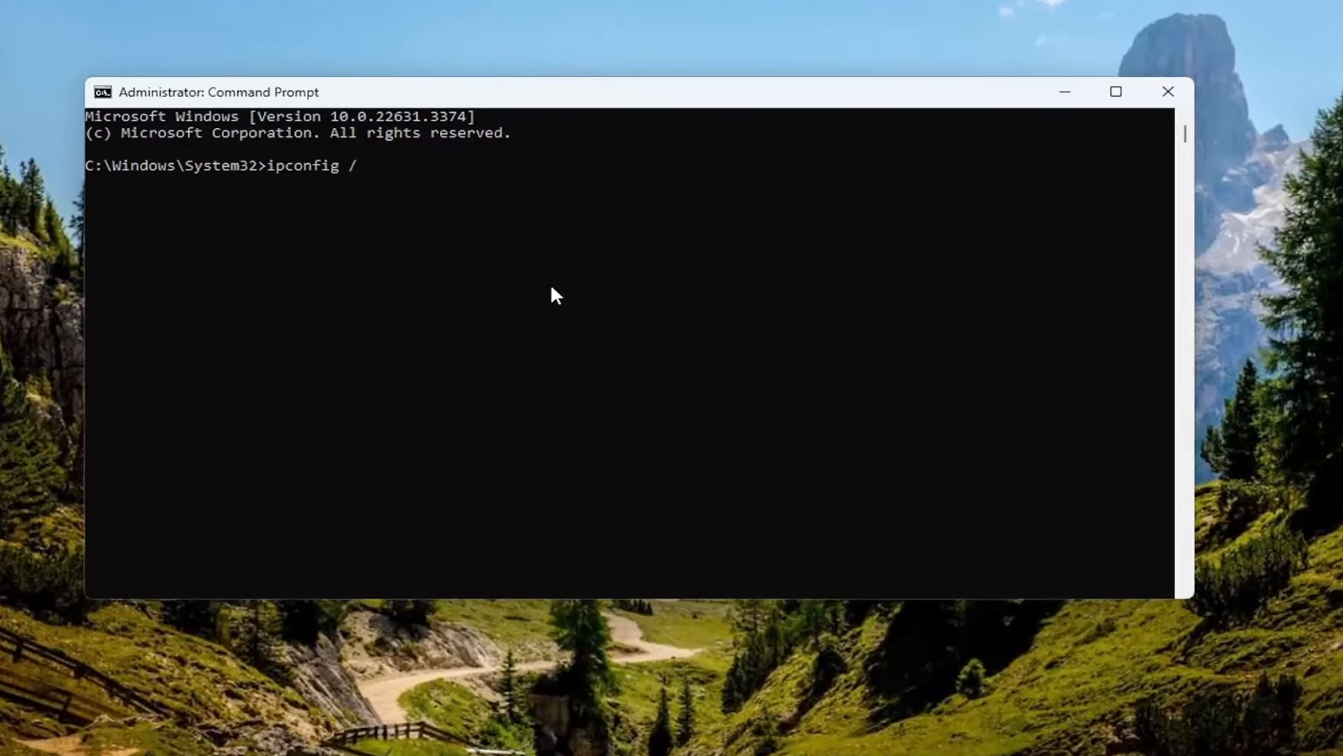
text(flushdns)
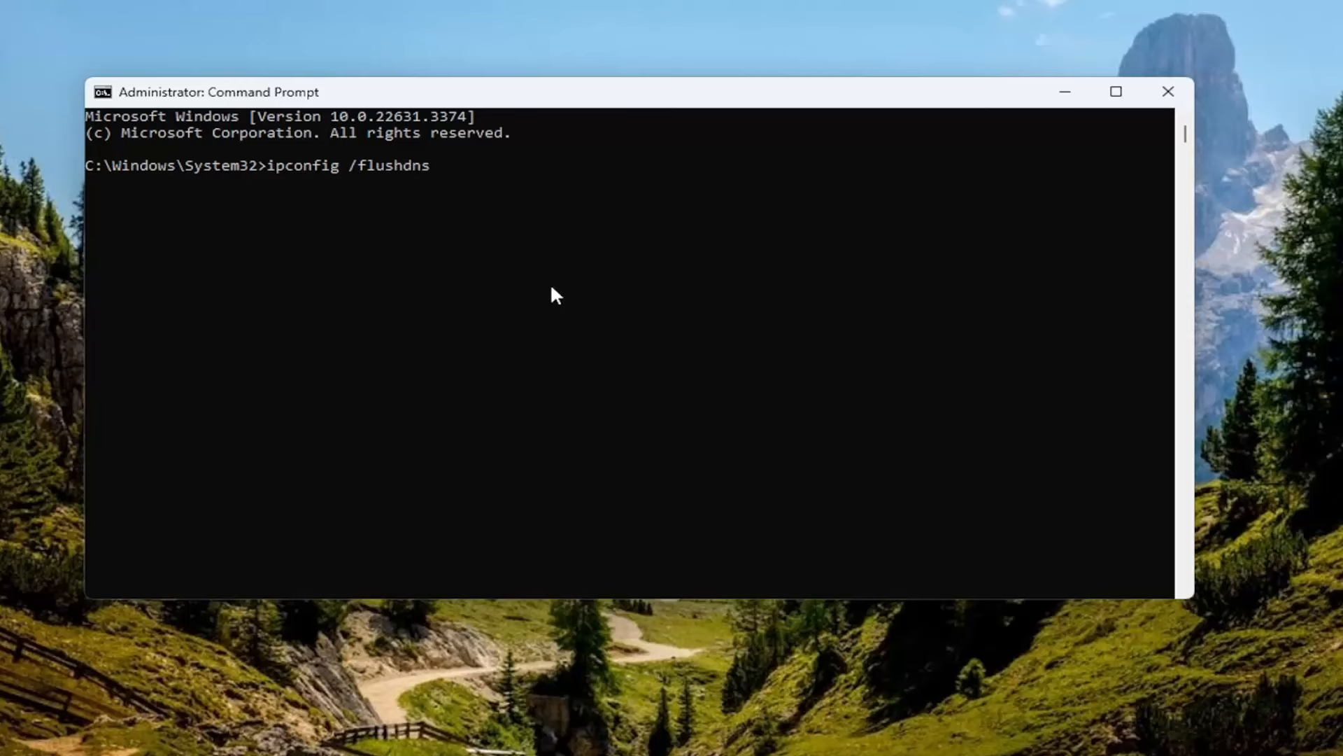
mouse_move(353, 190)
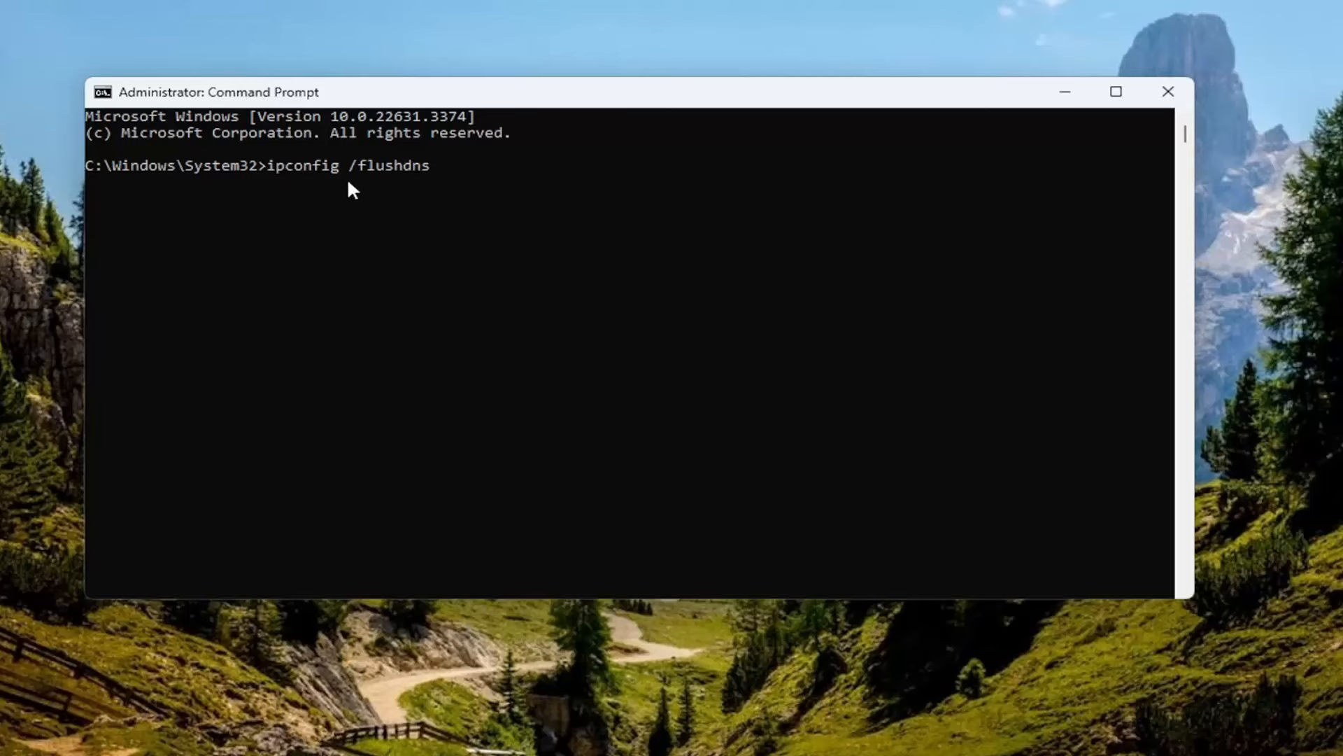
mouse_move(332, 330)
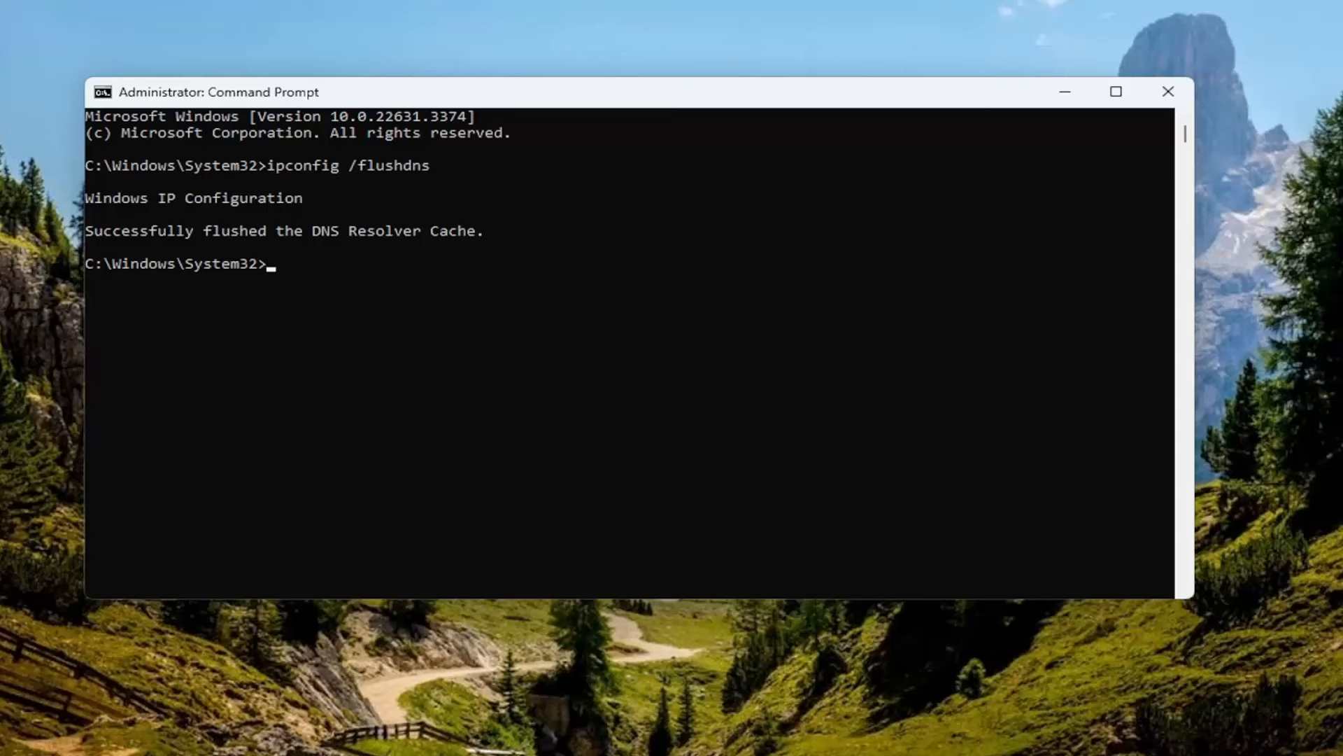
mouse_move(449, 351)
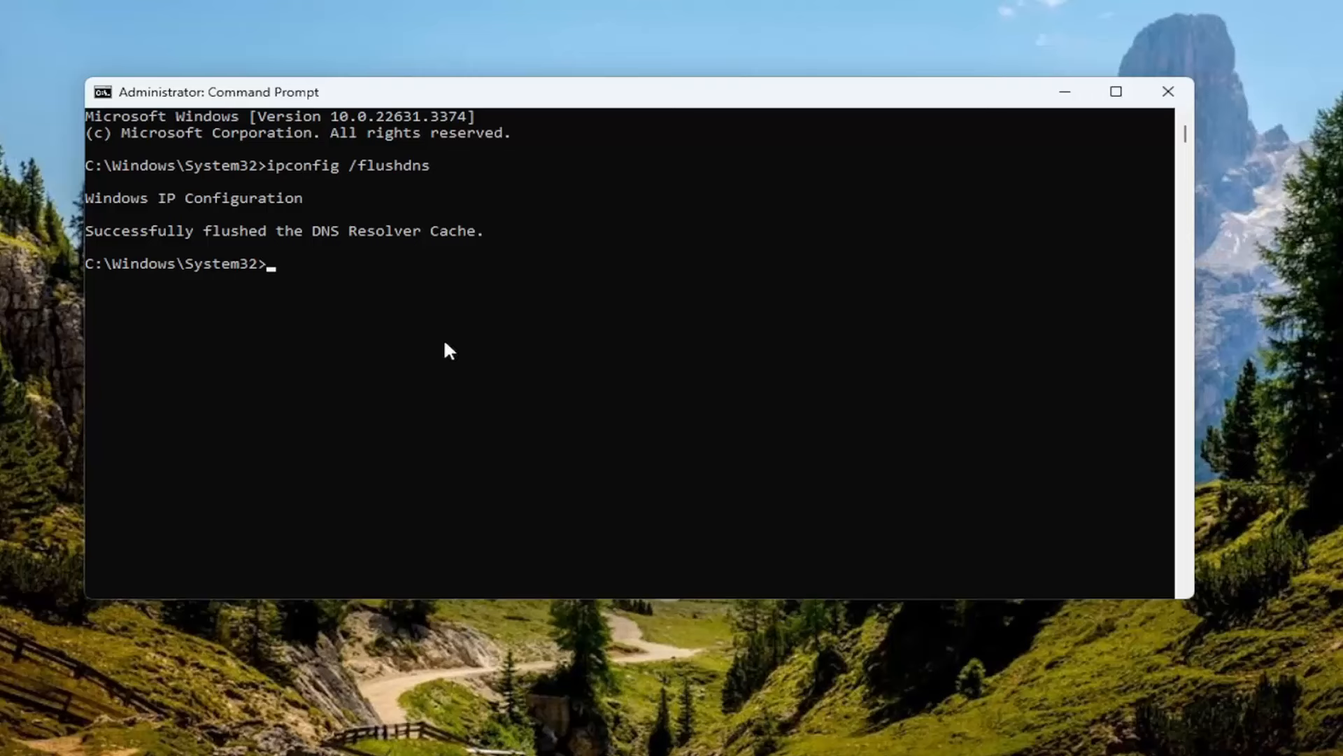
text(netsh w)
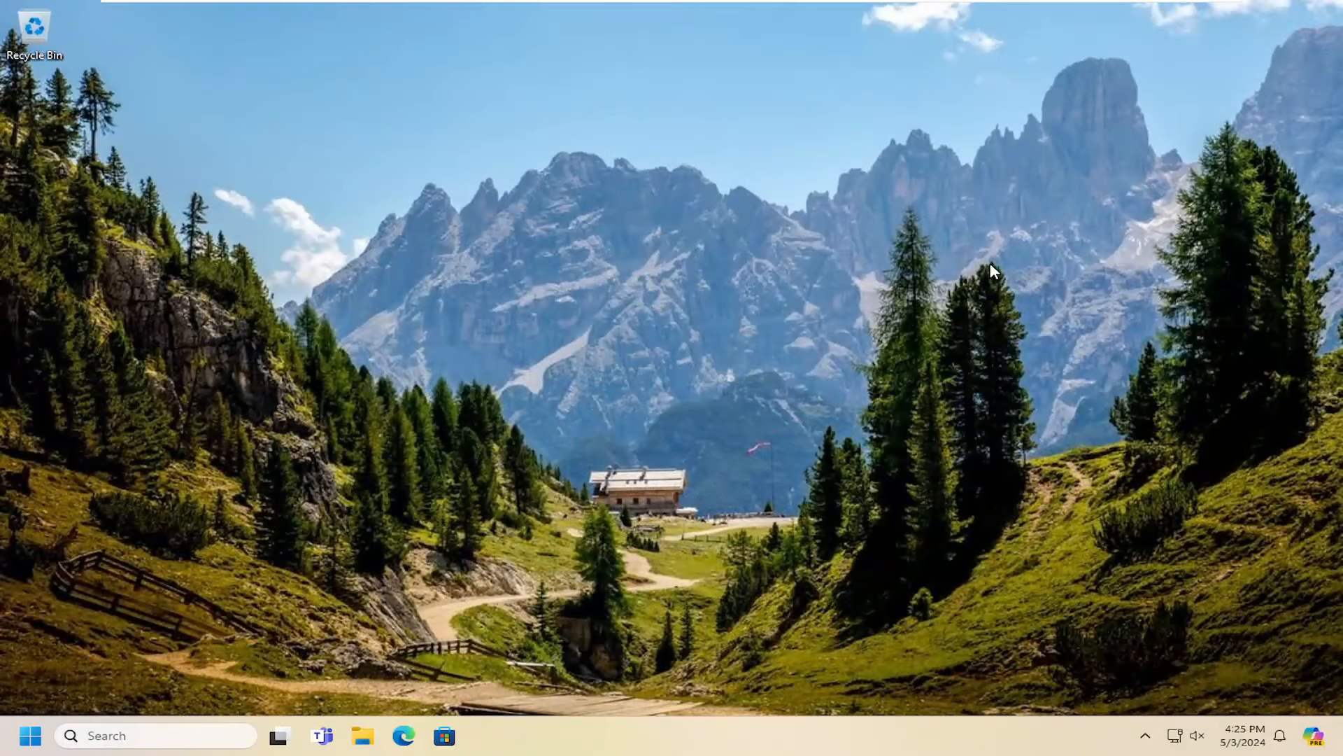
- Search Start for 'device manager' and open Device Manager from the results
click(31, 735)
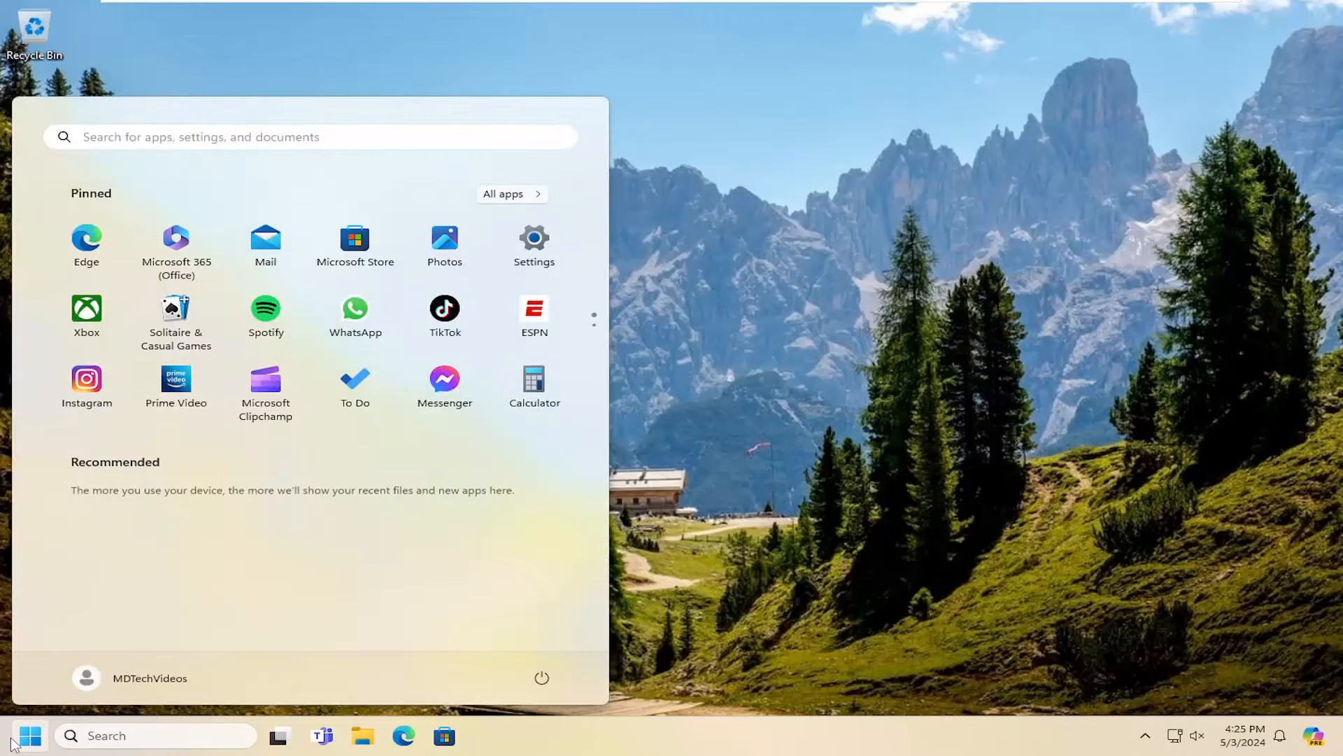
text(defragment and Optimize Drives)
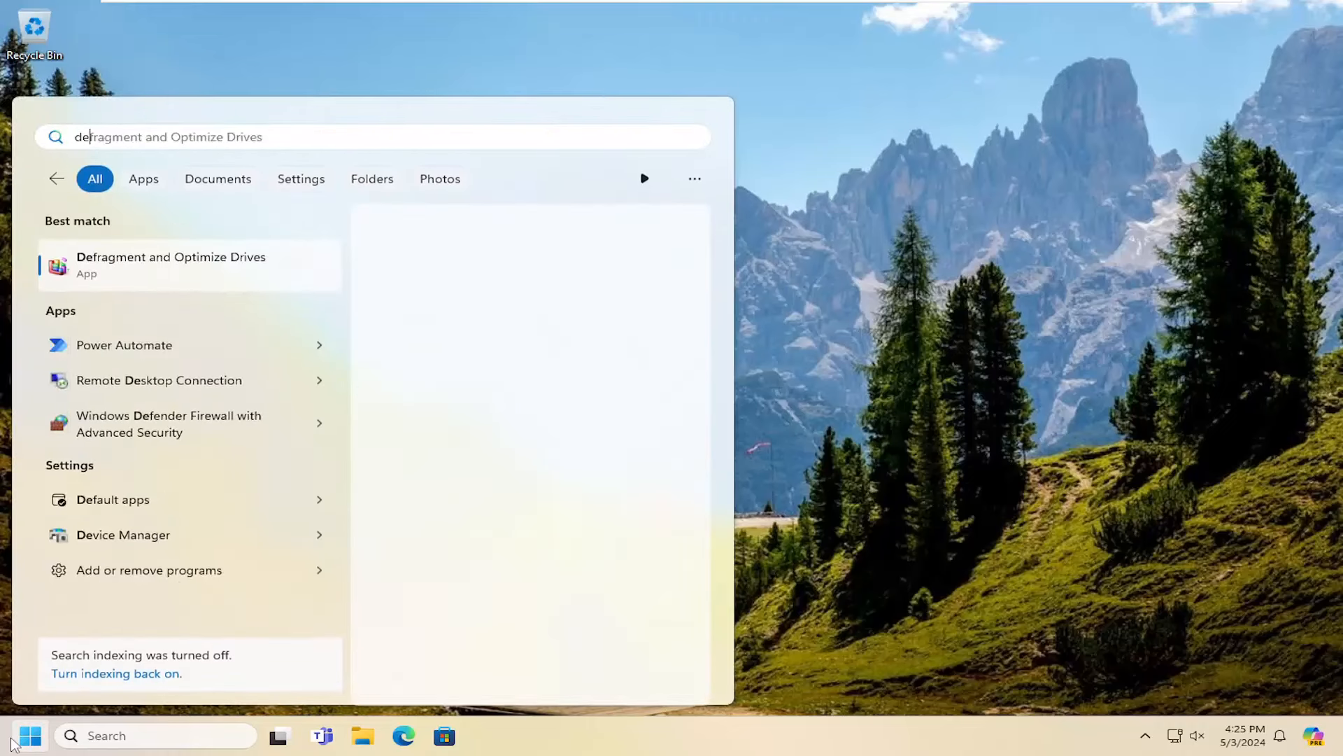
text(device manager)
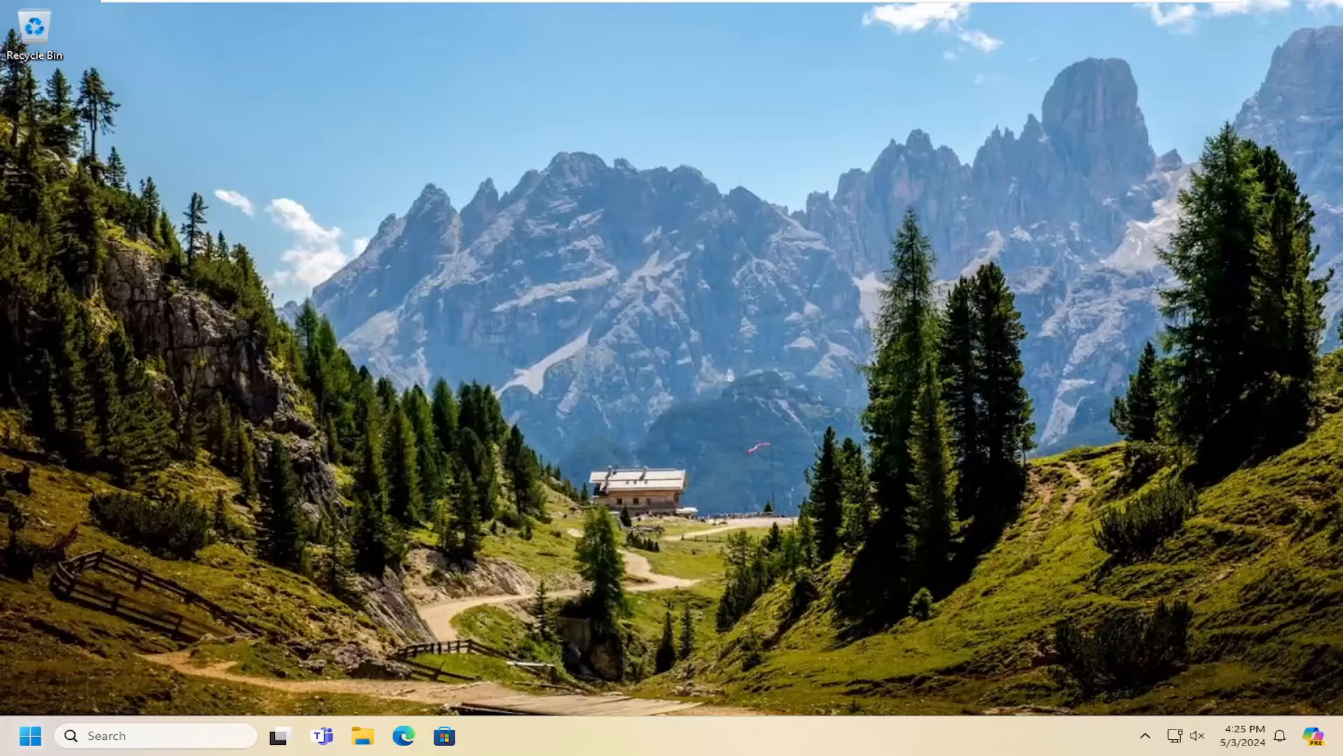
click(485, 735)
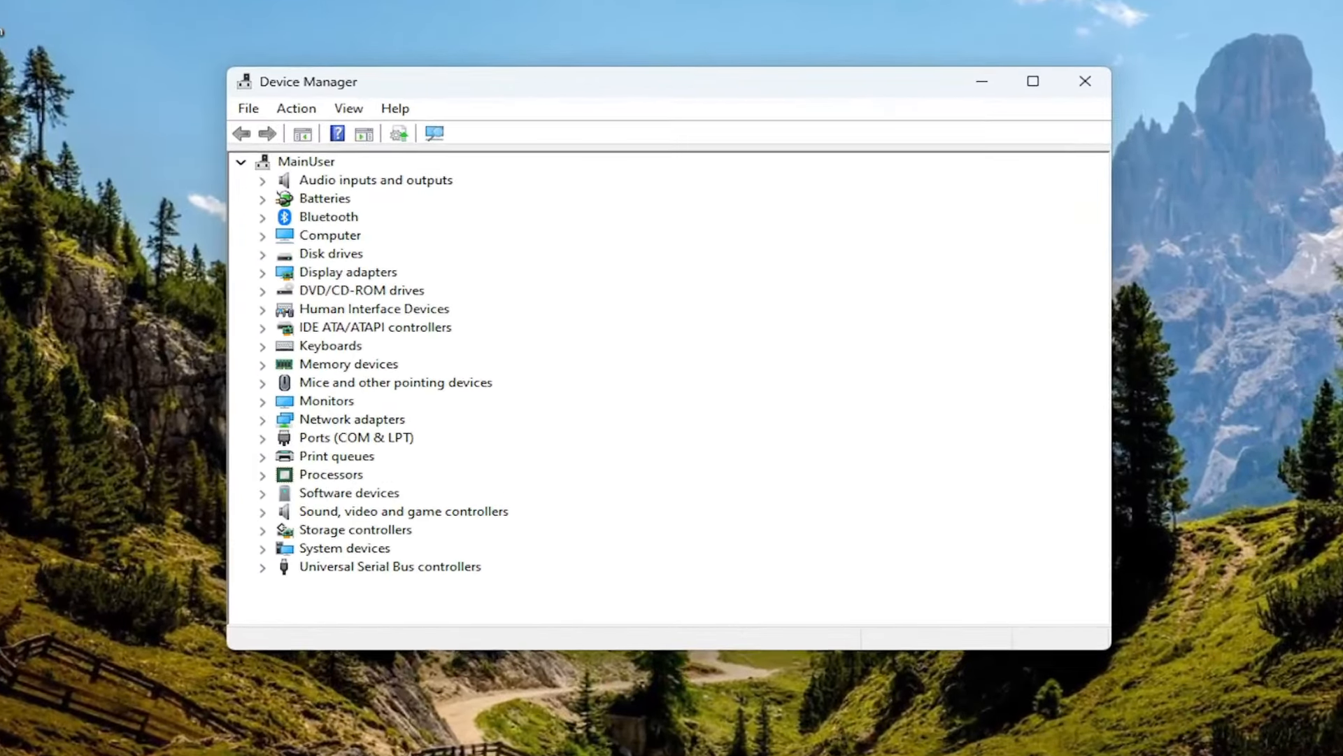
mouse_move(335, 387)
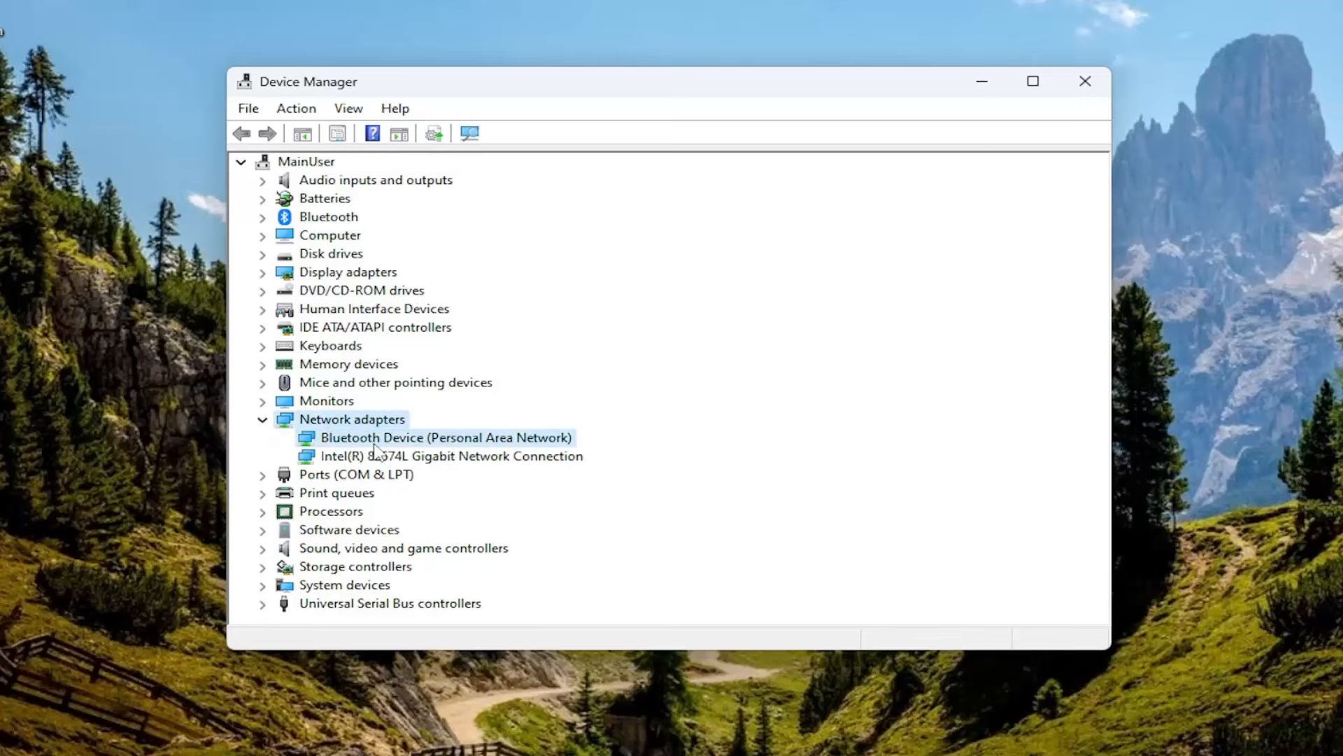
- Choose Update driver for the Intel(R) 82574L Gigabit Network Connection adapter
right_click(450, 455)
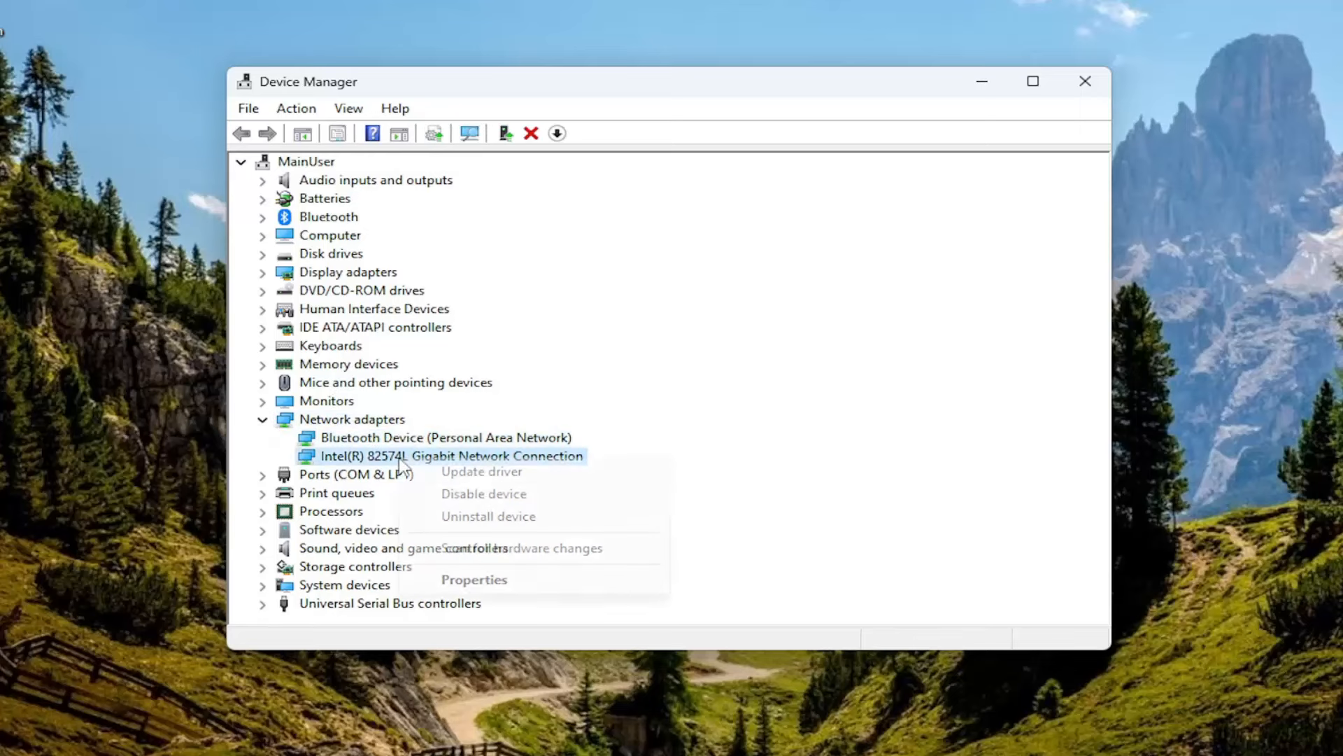
click(481, 471)
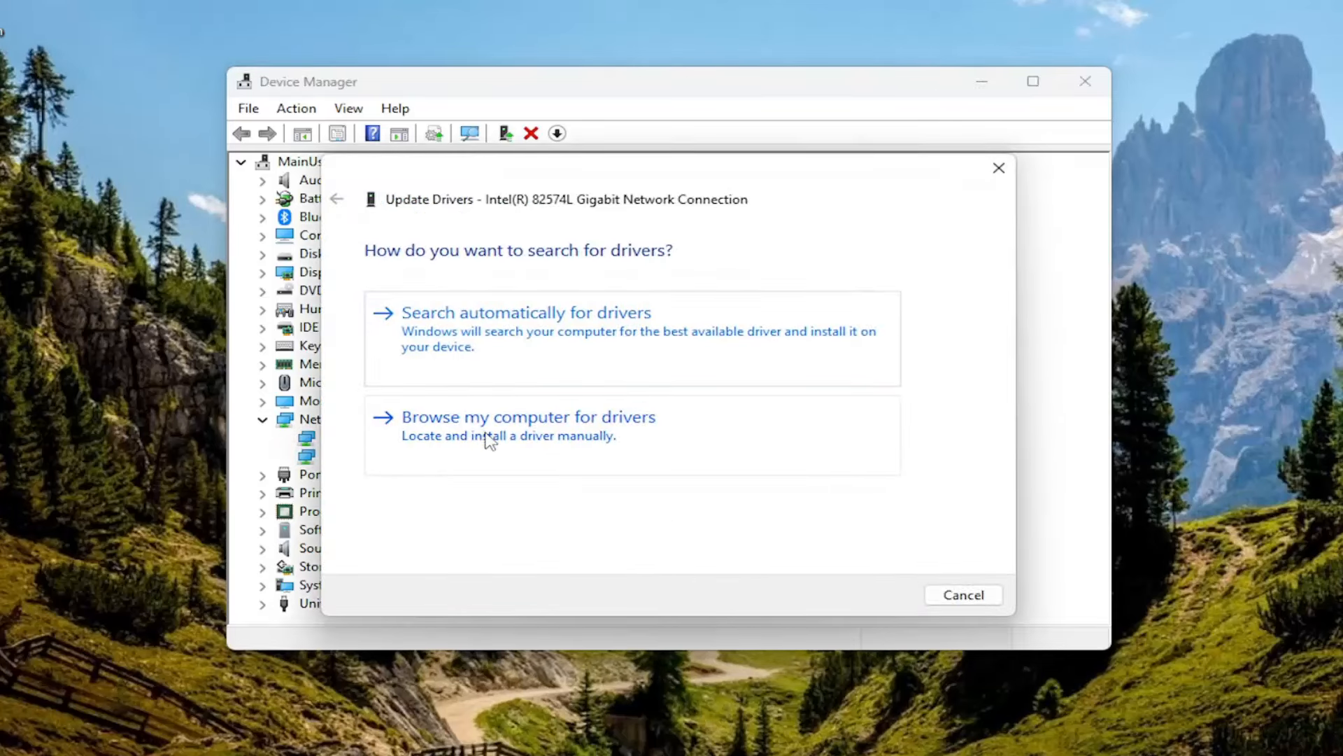
- Reinstall the Intel 82574L driver from the computer's compatible list, then close Device Manager
click(529, 417)
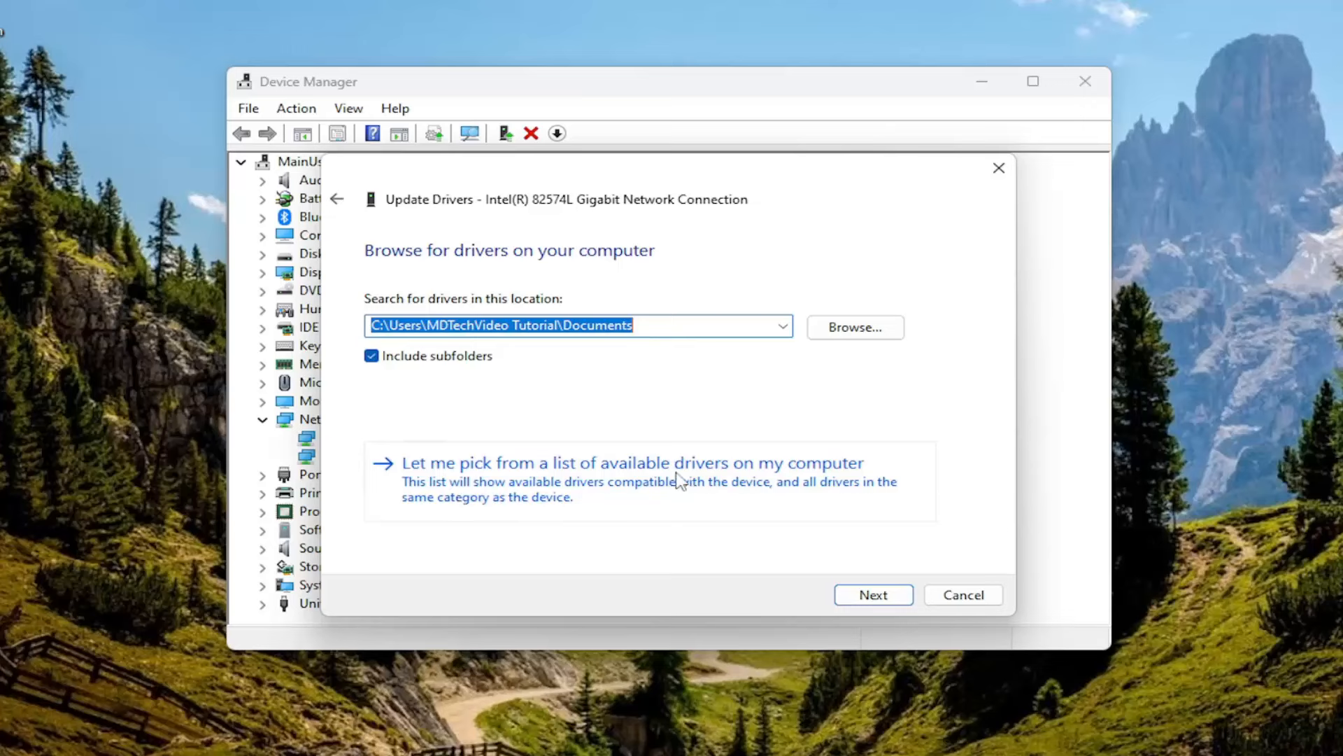
click(620, 462)
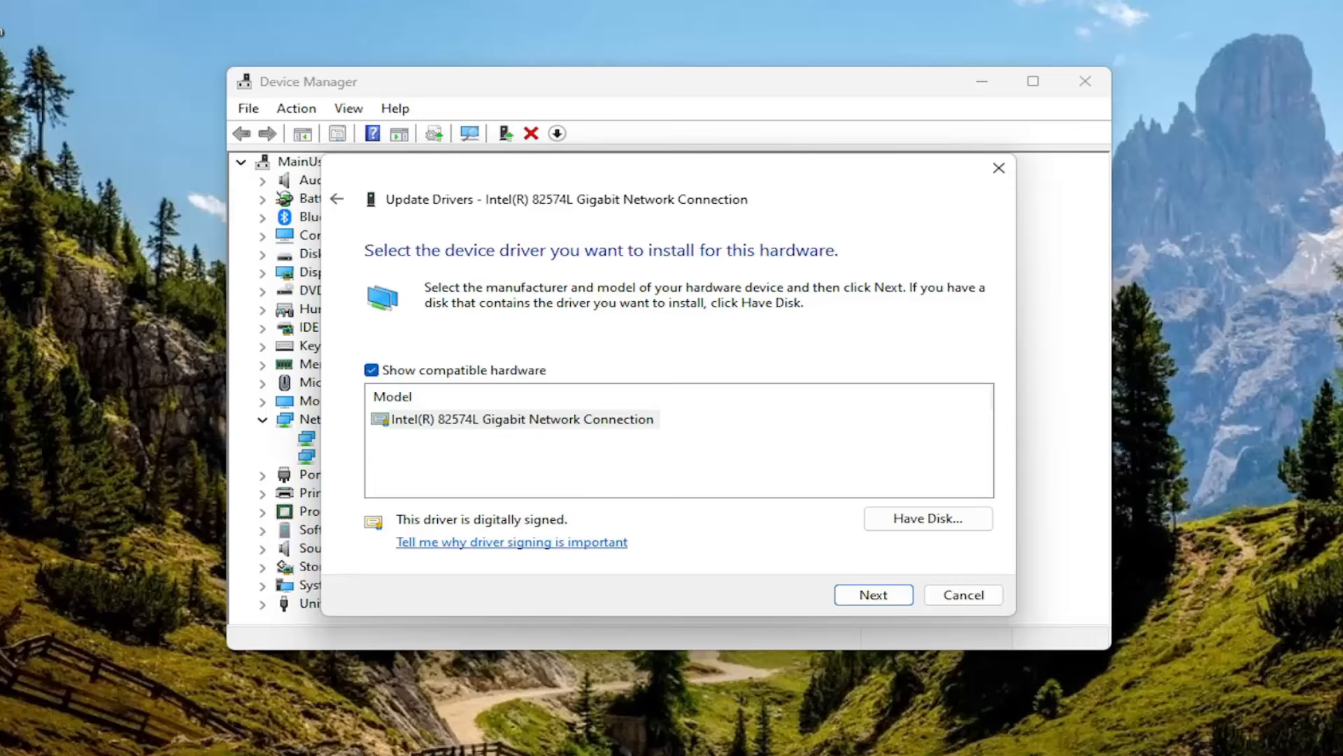
click(872, 595)
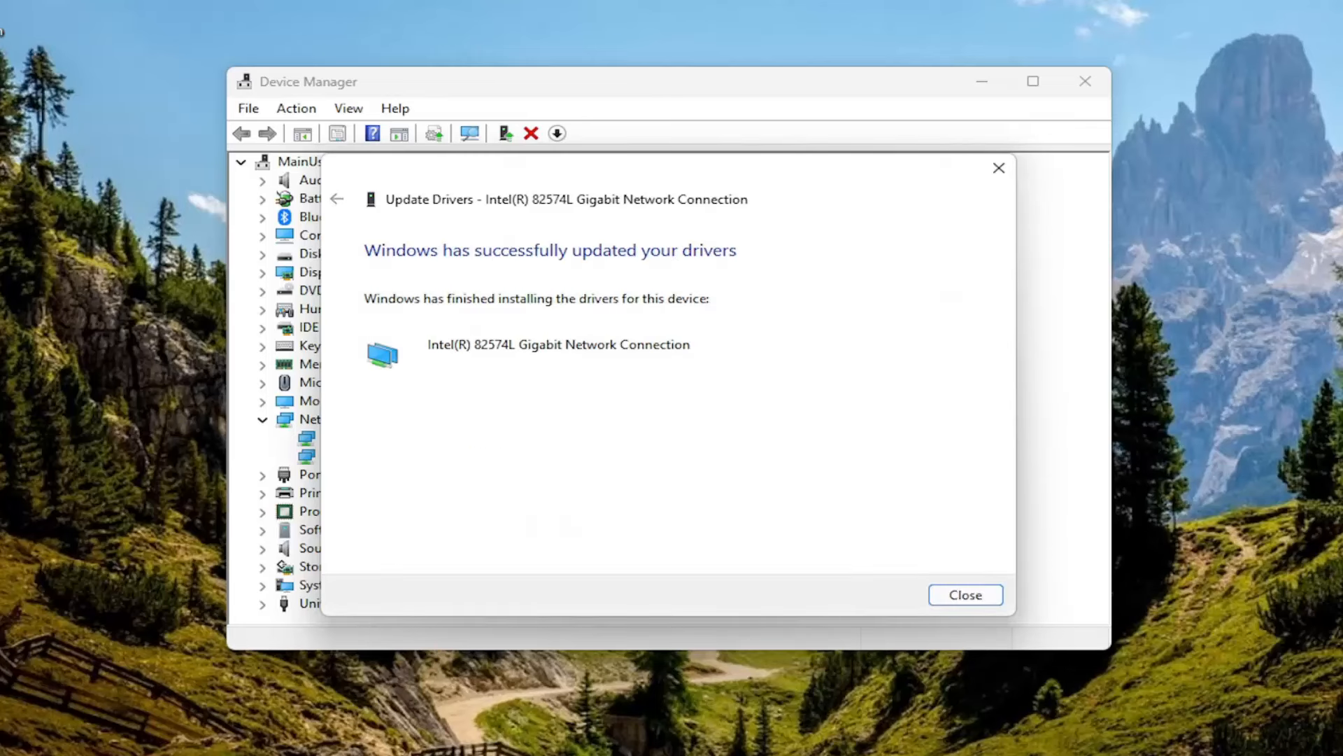
mouse_move(1035, 596)
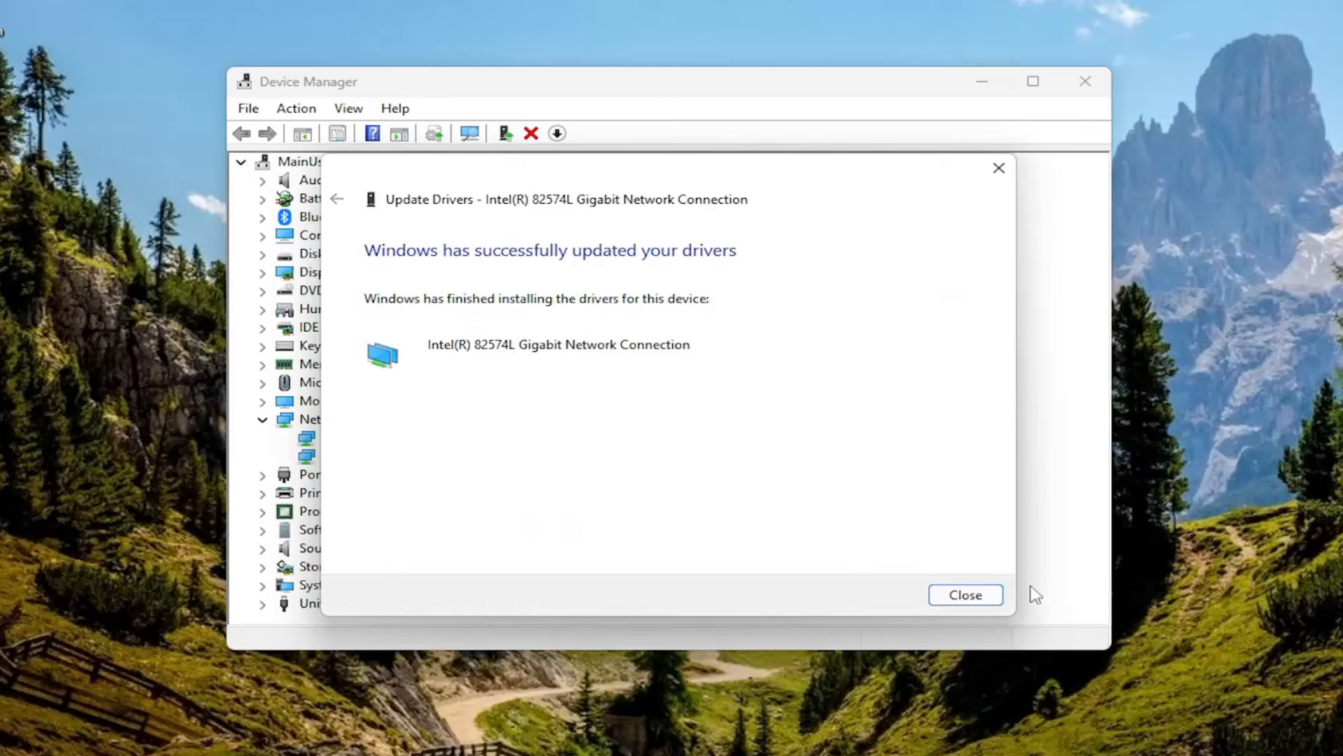
click(965, 595)
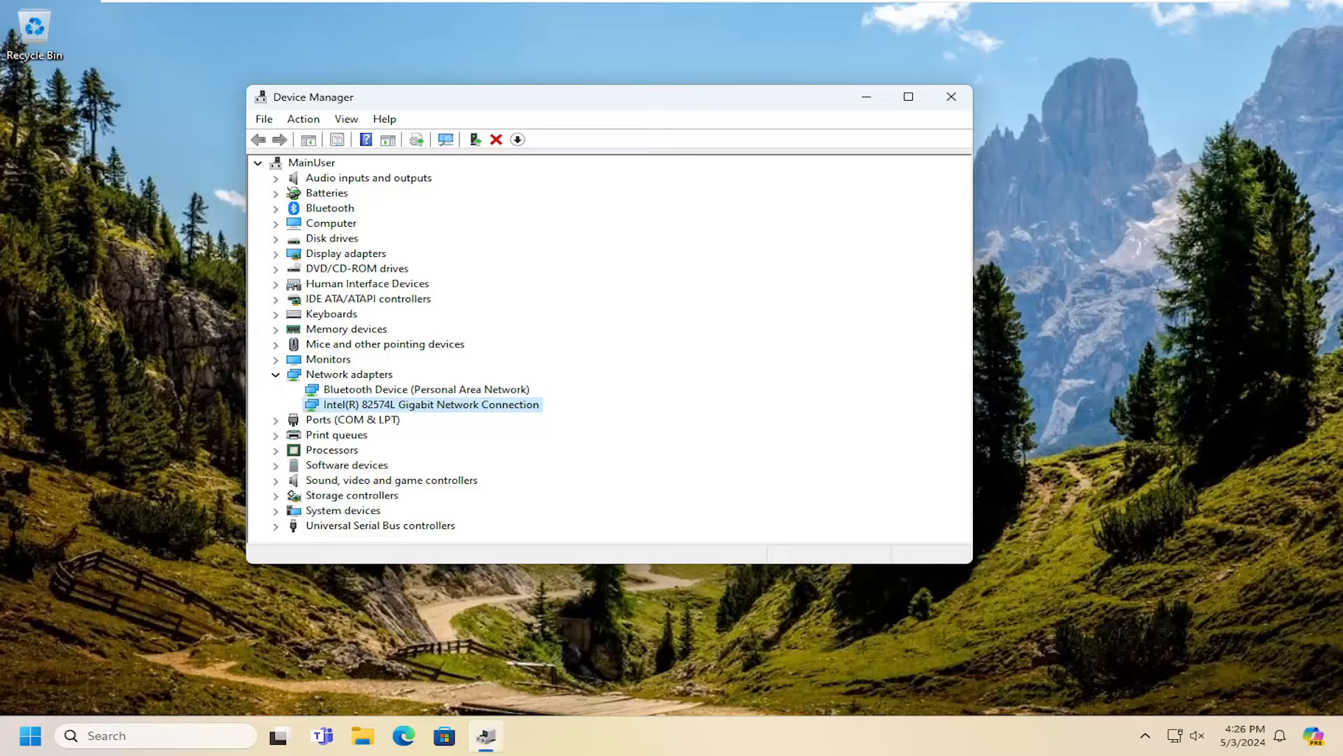
click(951, 95)
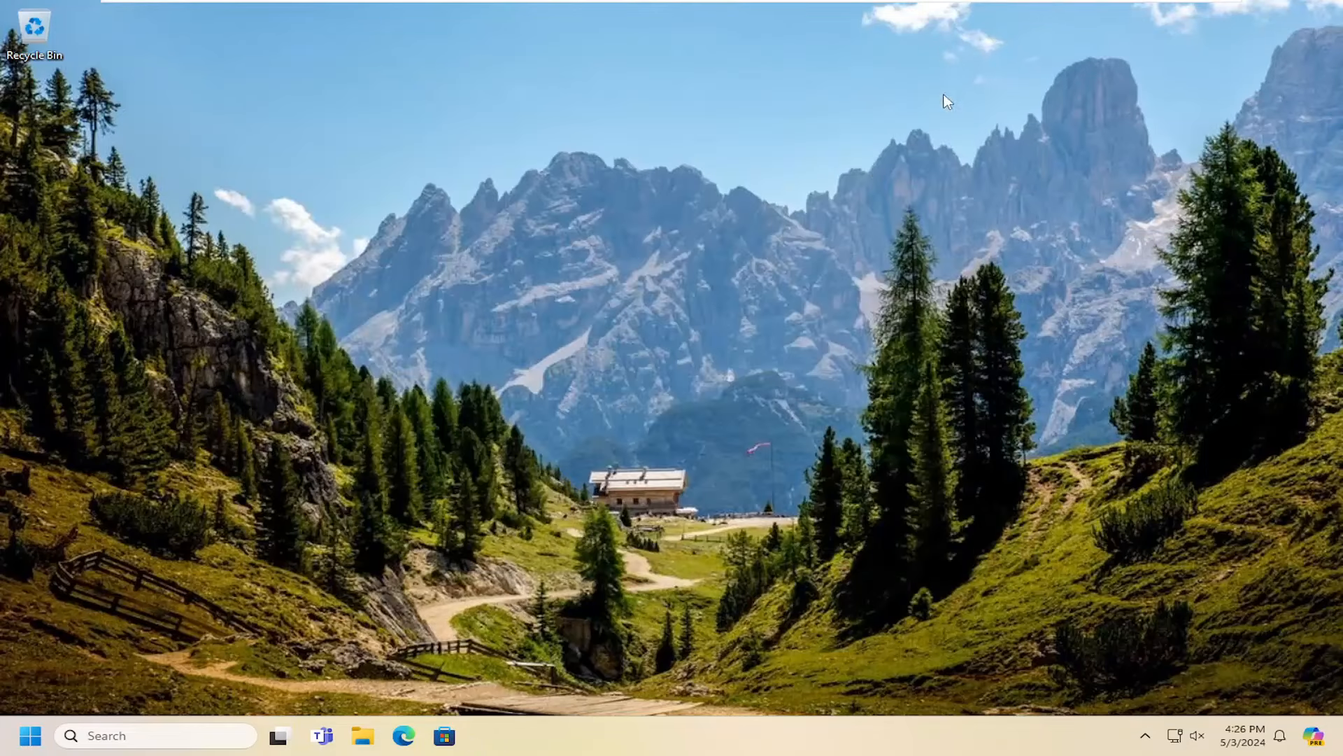
mouse_move(30, 735)
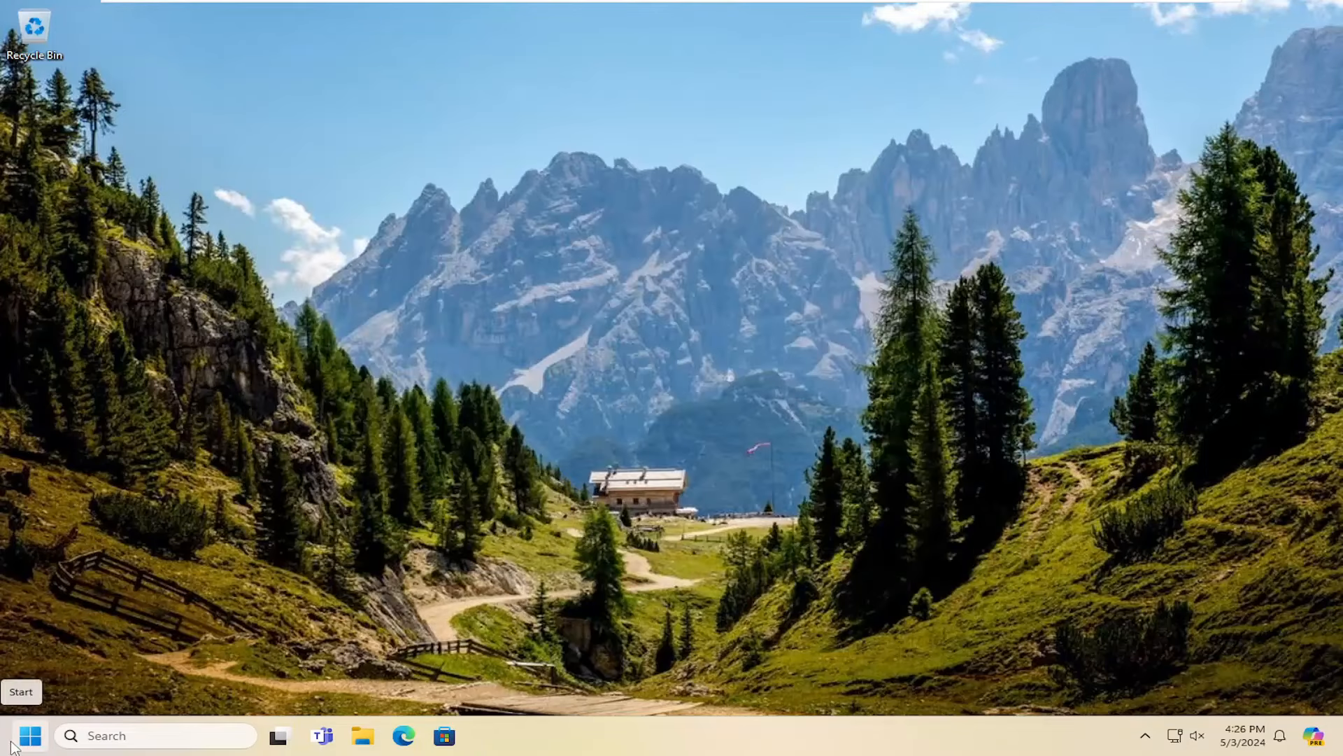
- Find Airplane mode via search, toggle it on then off, and close Settings
text(airplane mode)
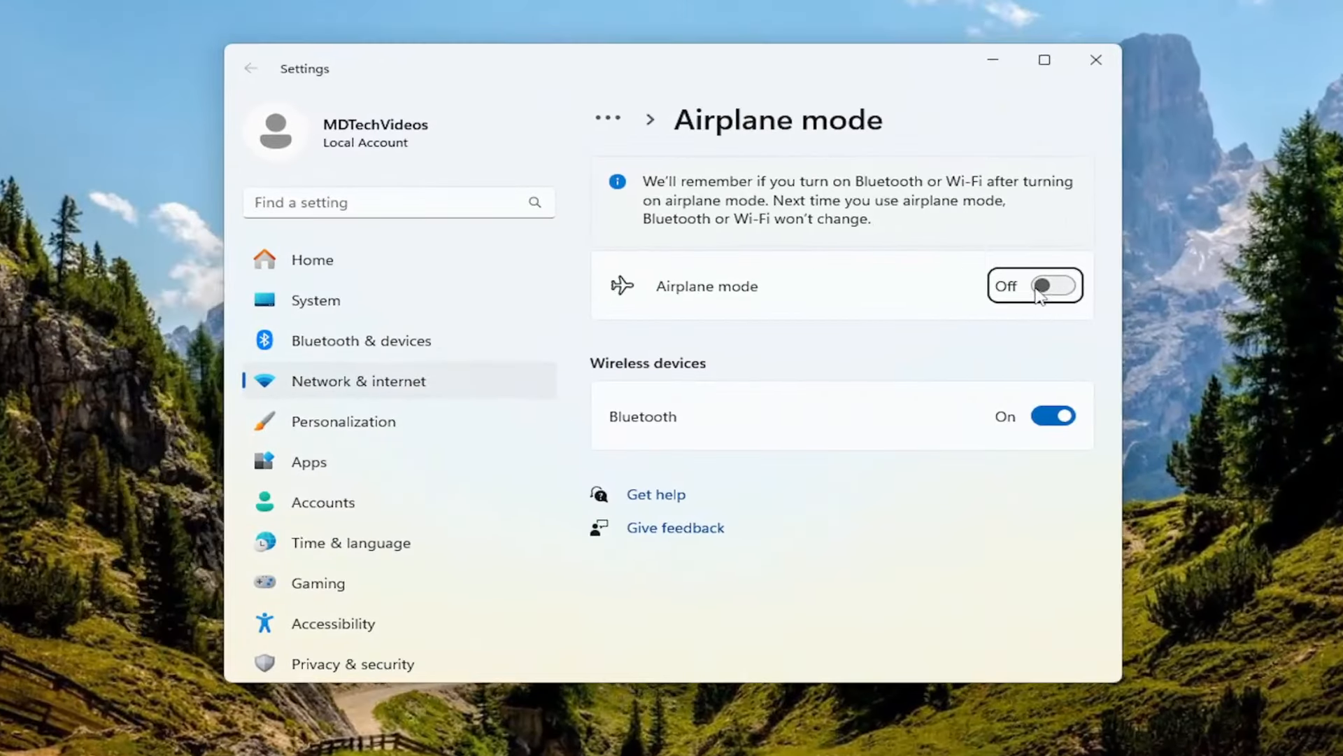
click(1035, 286)
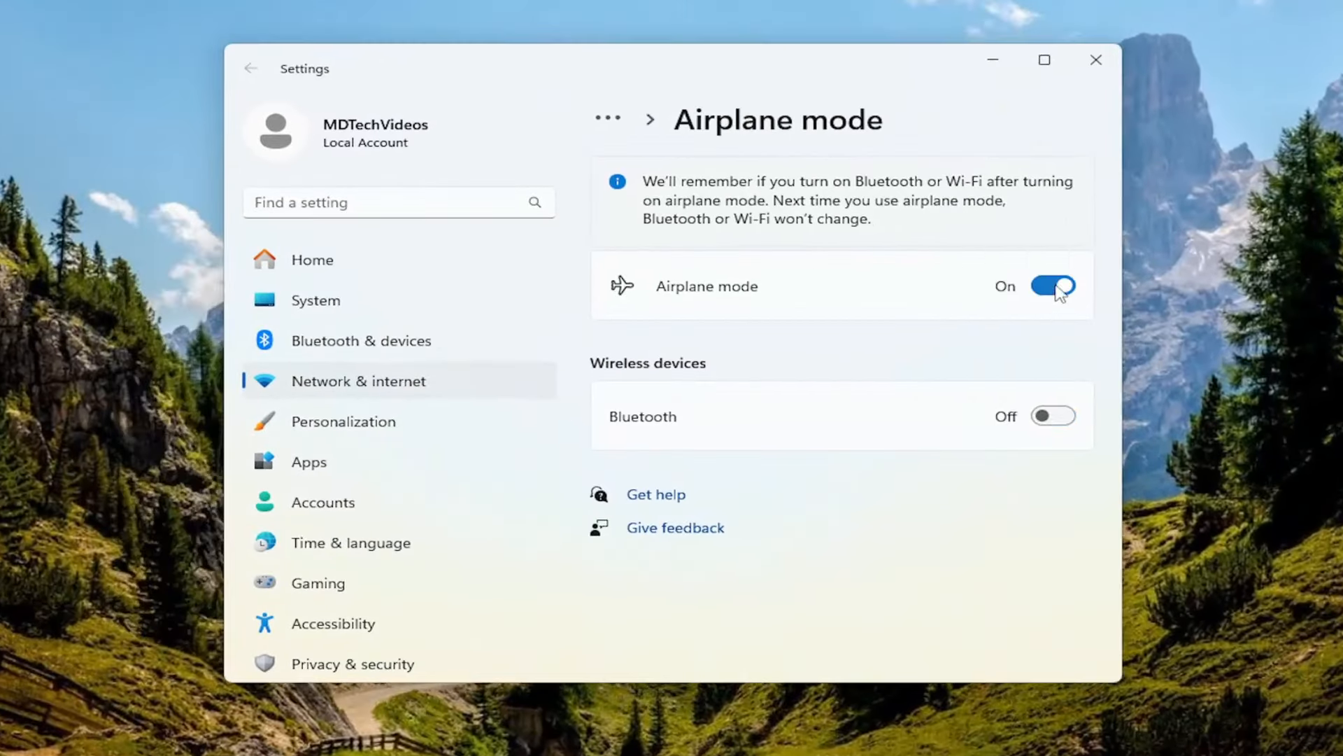
click(1052, 285)
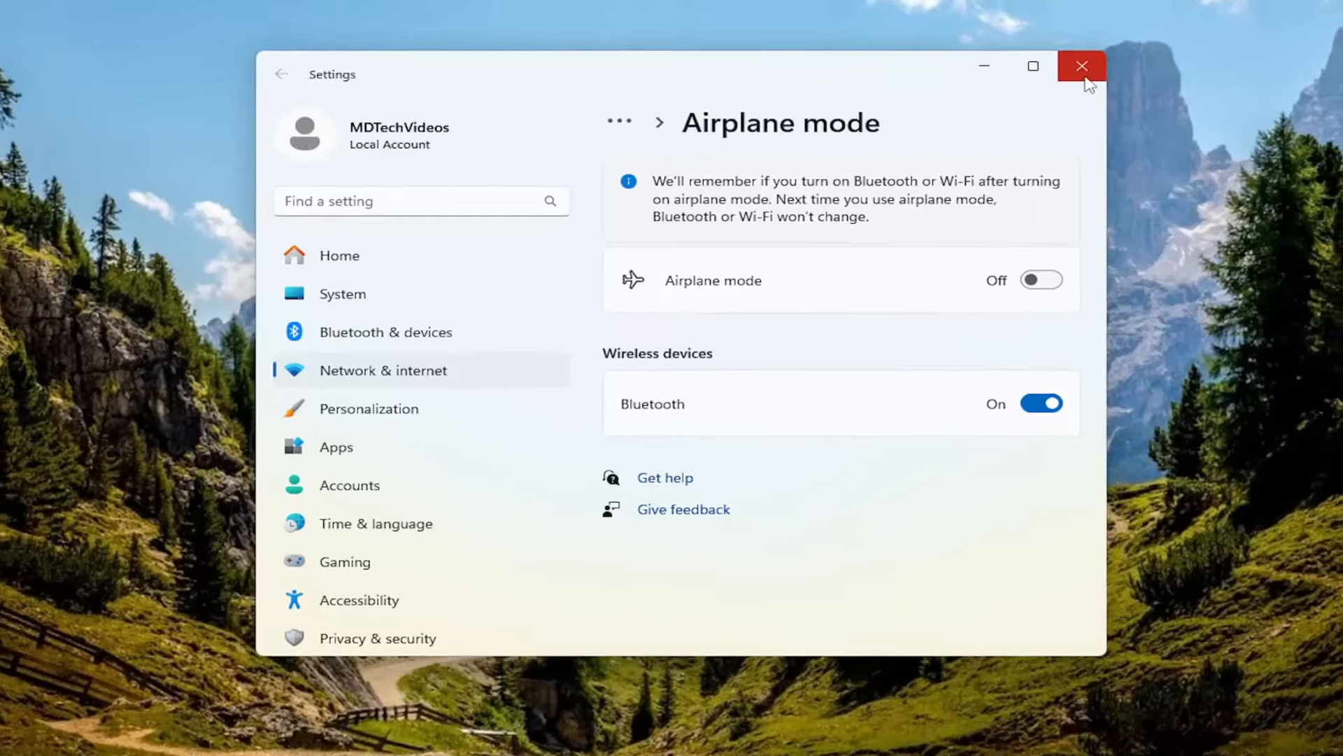
click(1081, 65)
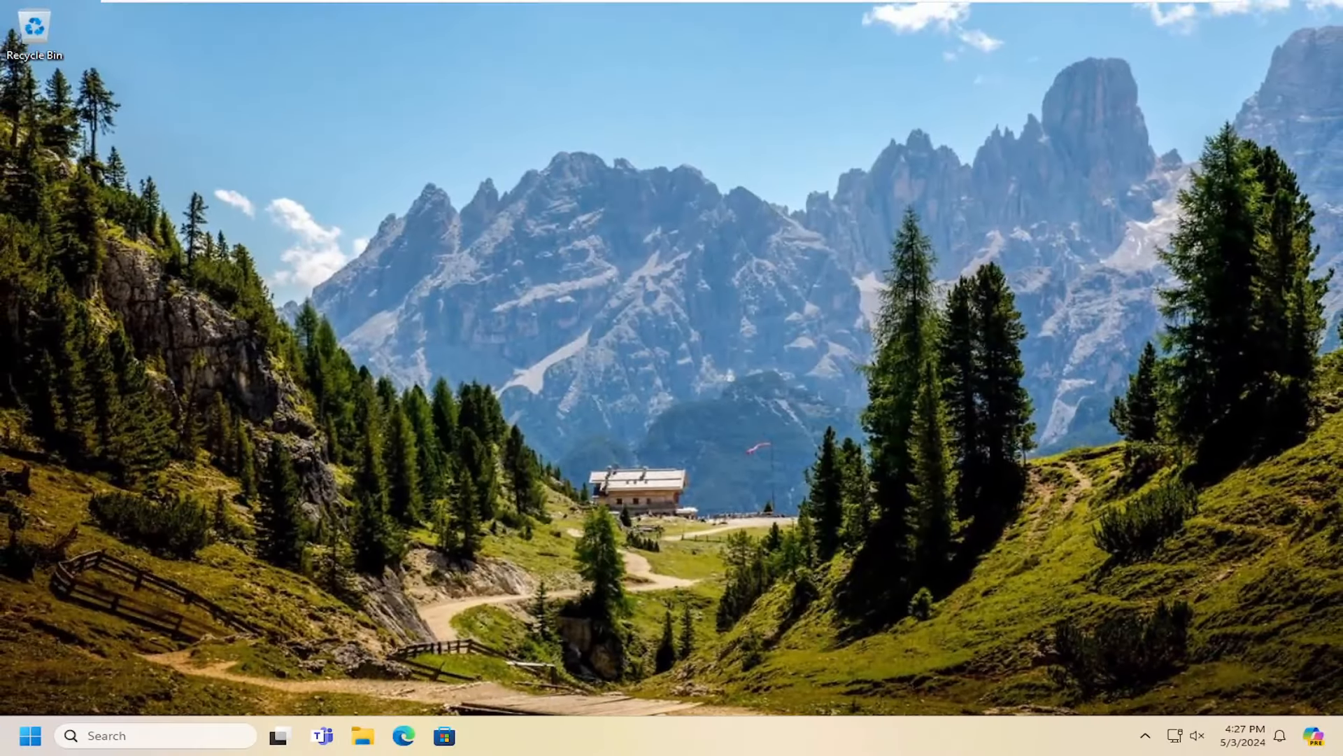